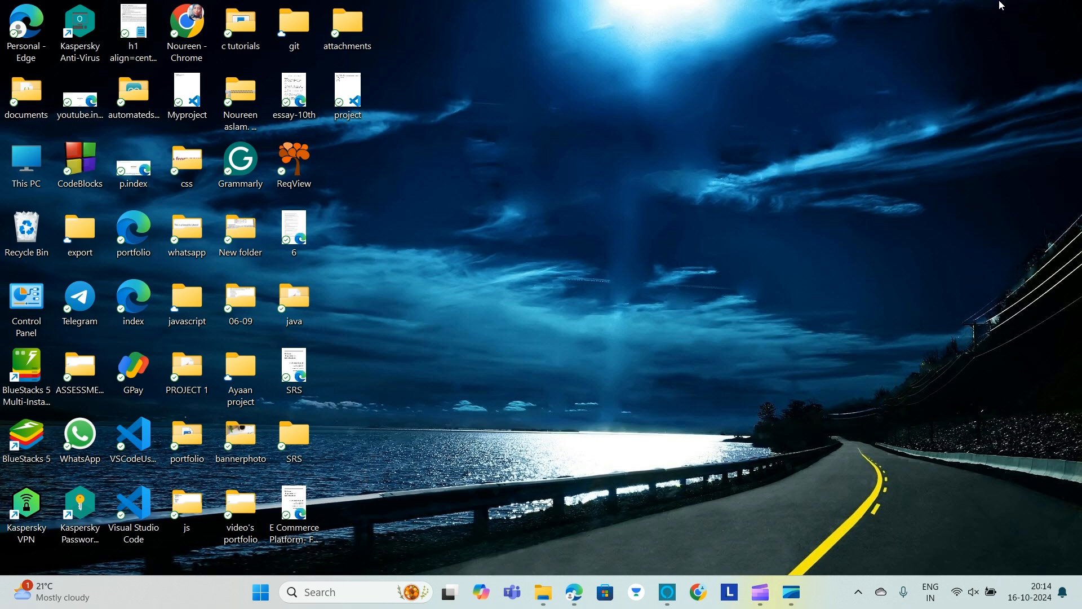
{"action": "mouse_move", "coordinate": [572, 372]}
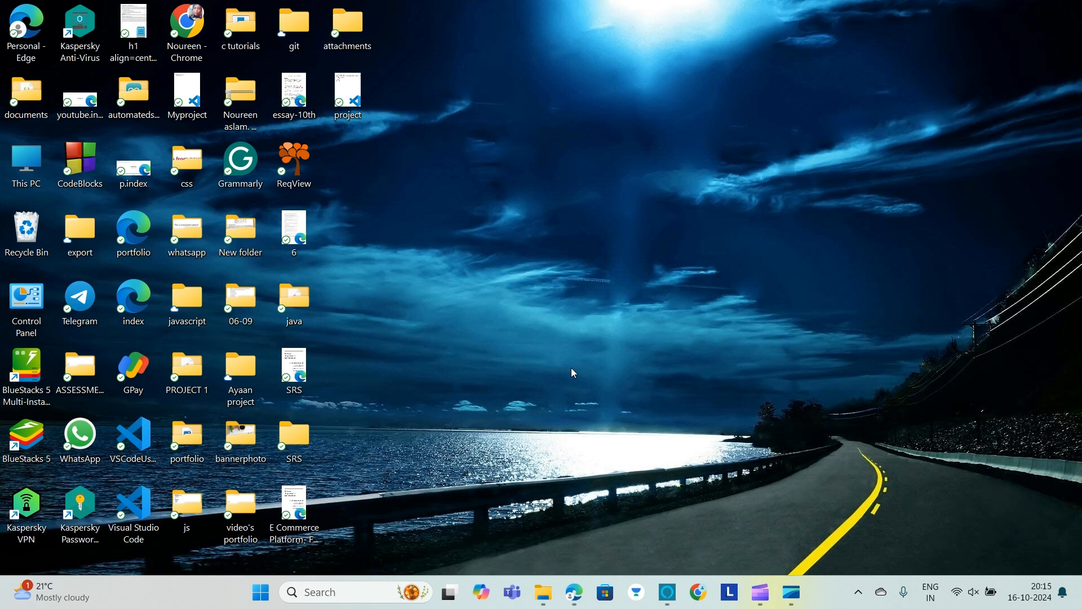
{"action": "mouse_move", "coordinate": [317, 591]}
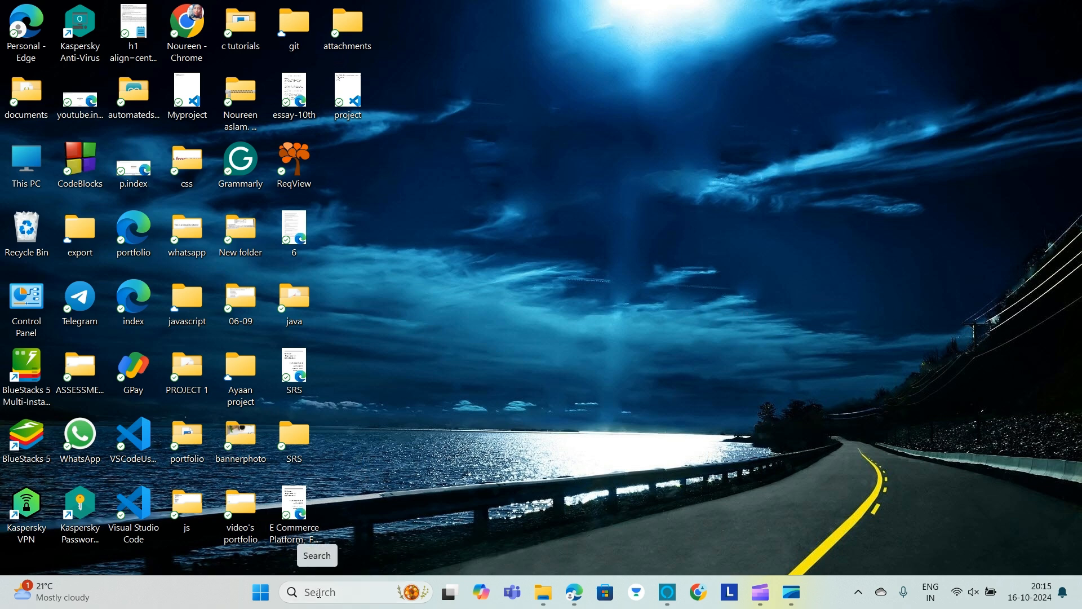
Search Windows for "CAMERA" to bring up the Camera app as best match.
{"action": "left_click", "coordinate": [338, 592]}
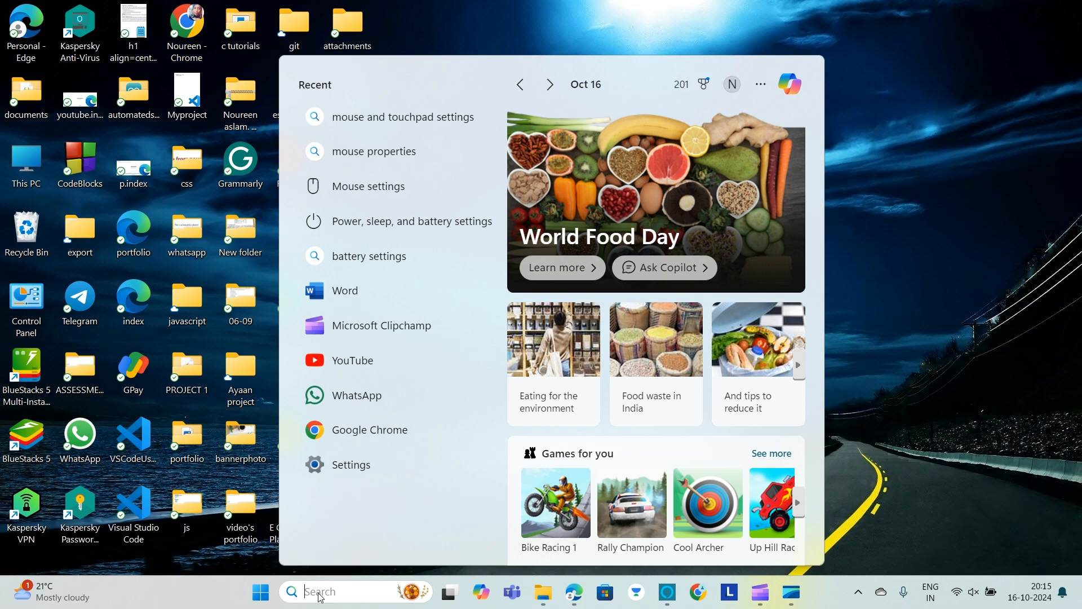
{"action": "type", "text": "CA"}
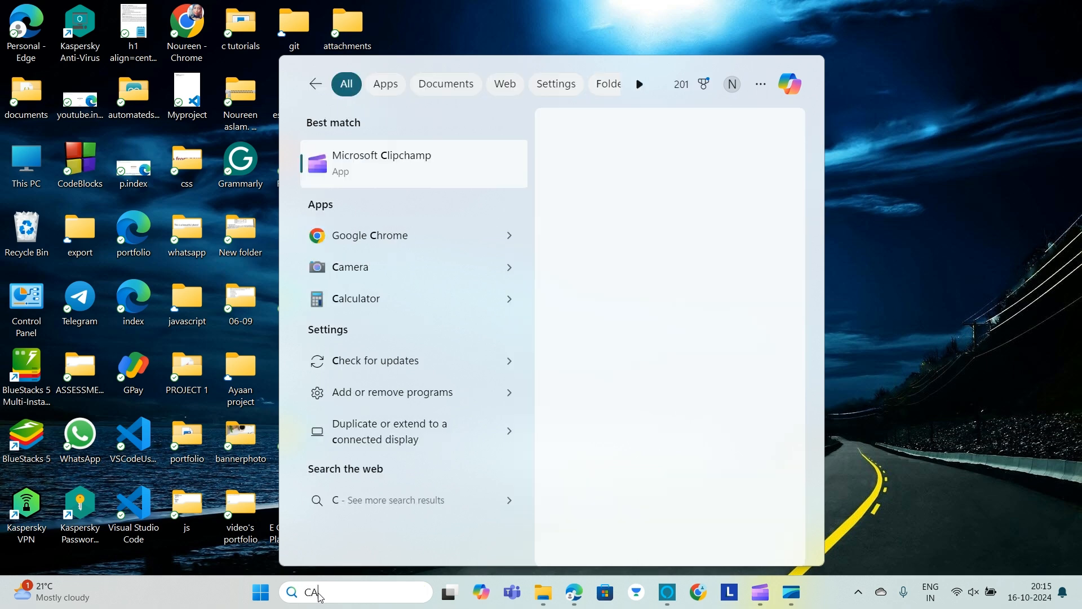
{"action": "type", "text": "MERA"}
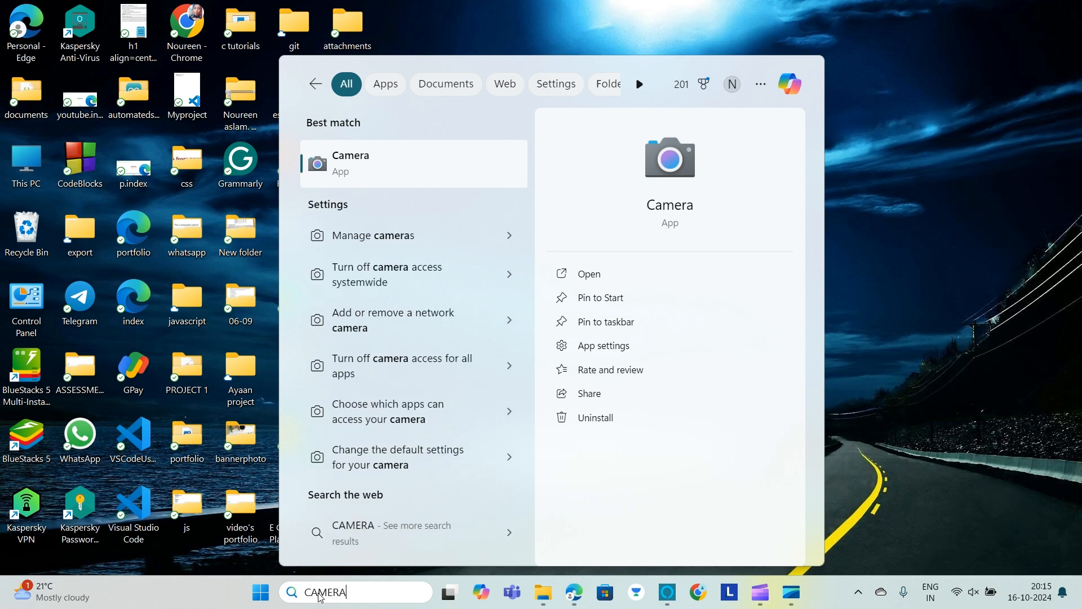
{"action": "mouse_move", "coordinate": [357, 162]}
{"action": "type", "text": "SETT"}
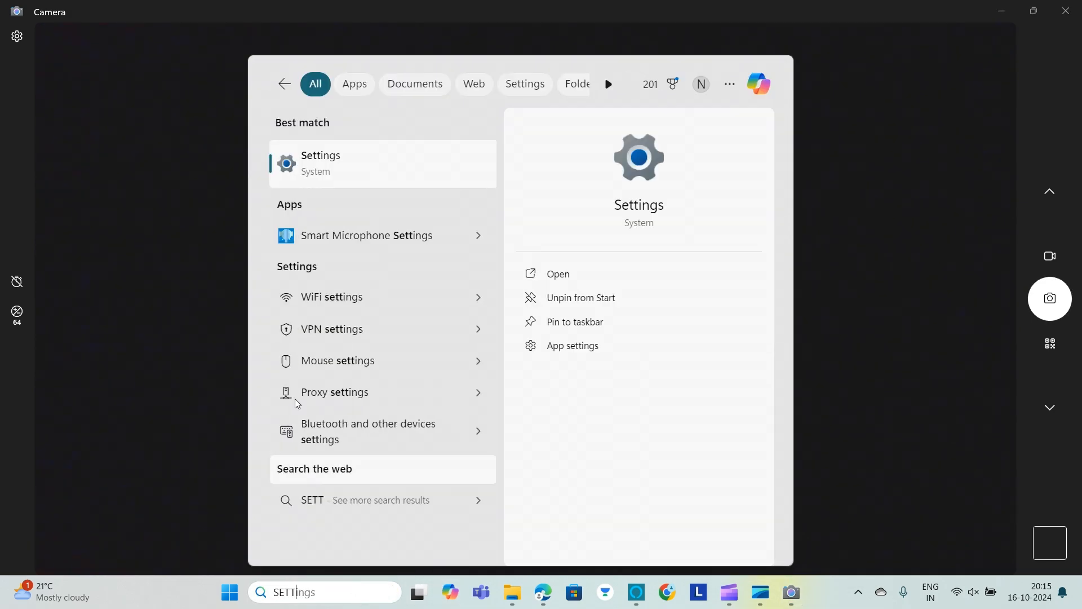
Launch Settings from the search results and maximize its window.
{"action": "left_click", "coordinate": [557, 274]}
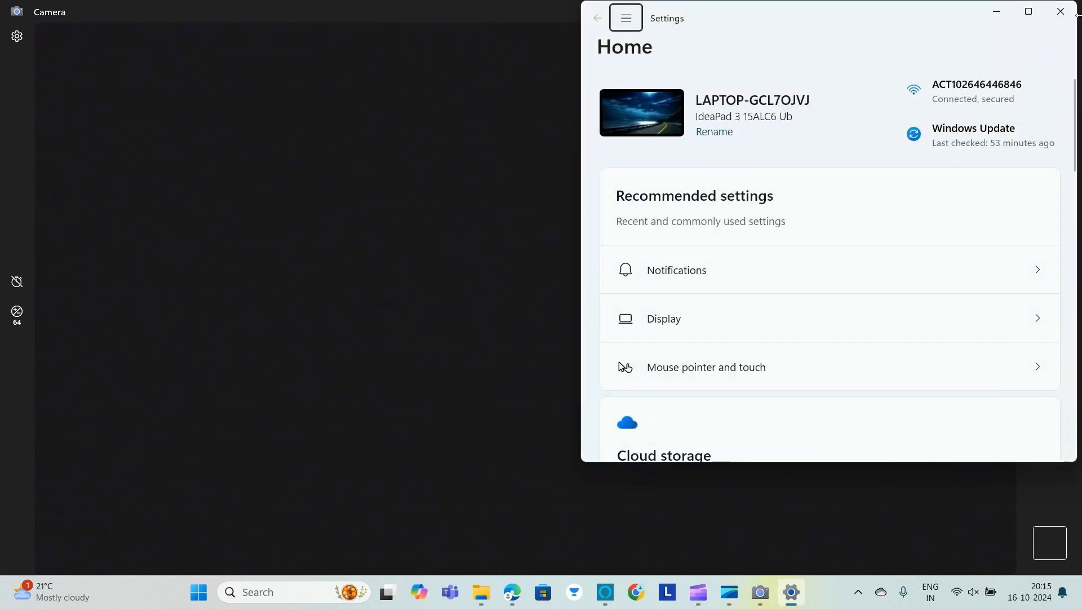
{"action": "left_click", "coordinate": [1027, 12]}
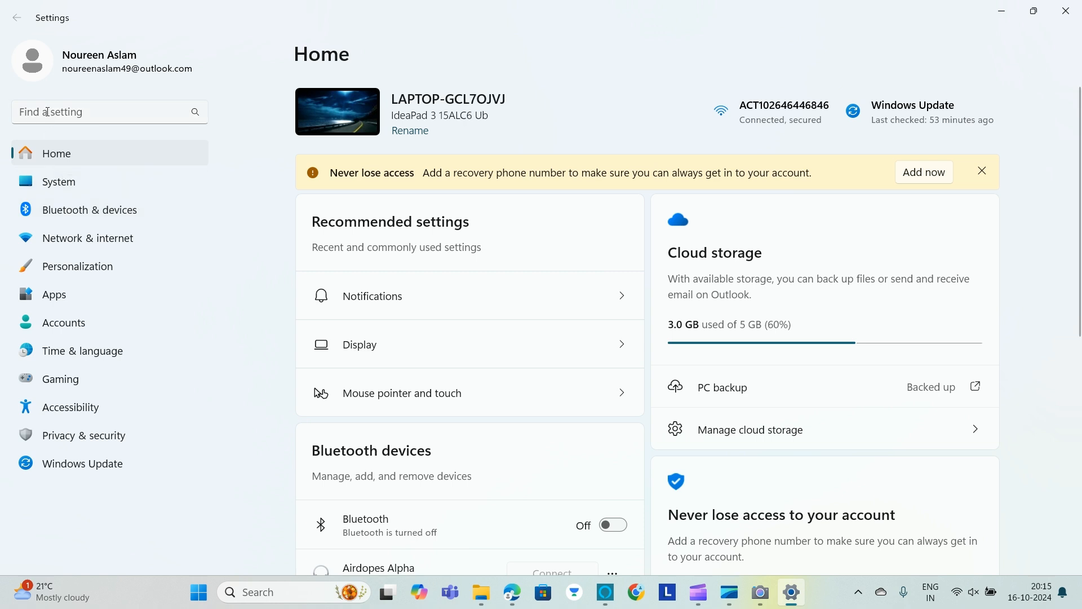
Search Settings for "CAM" and go to Camera privacy settings.
{"action": "type", "text": "CAM"}
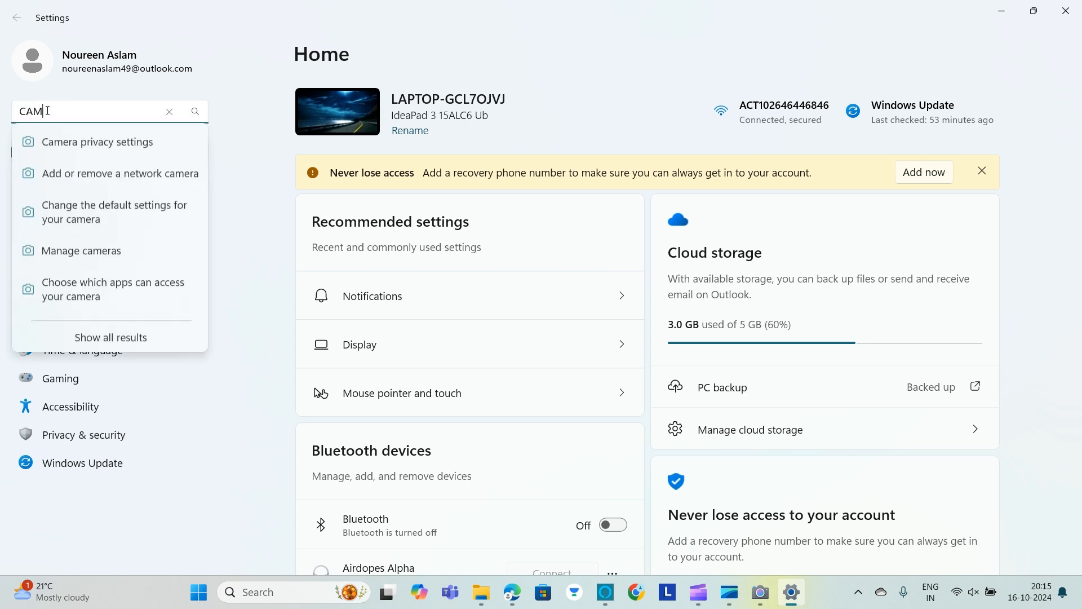
{"action": "mouse_move", "coordinate": [94, 171]}
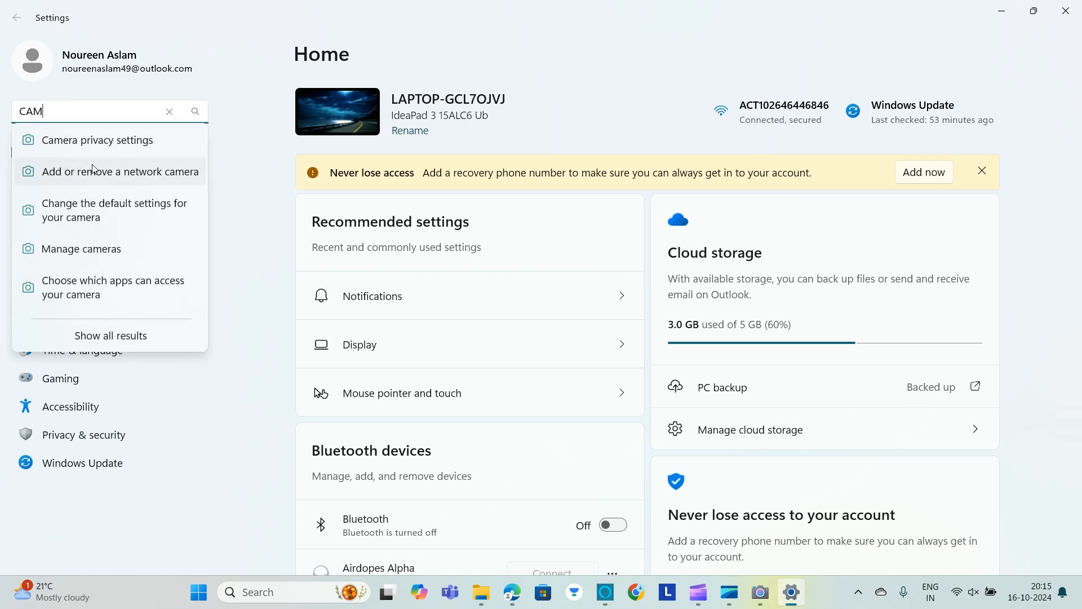
{"action": "mouse_move", "coordinate": [96, 141]}
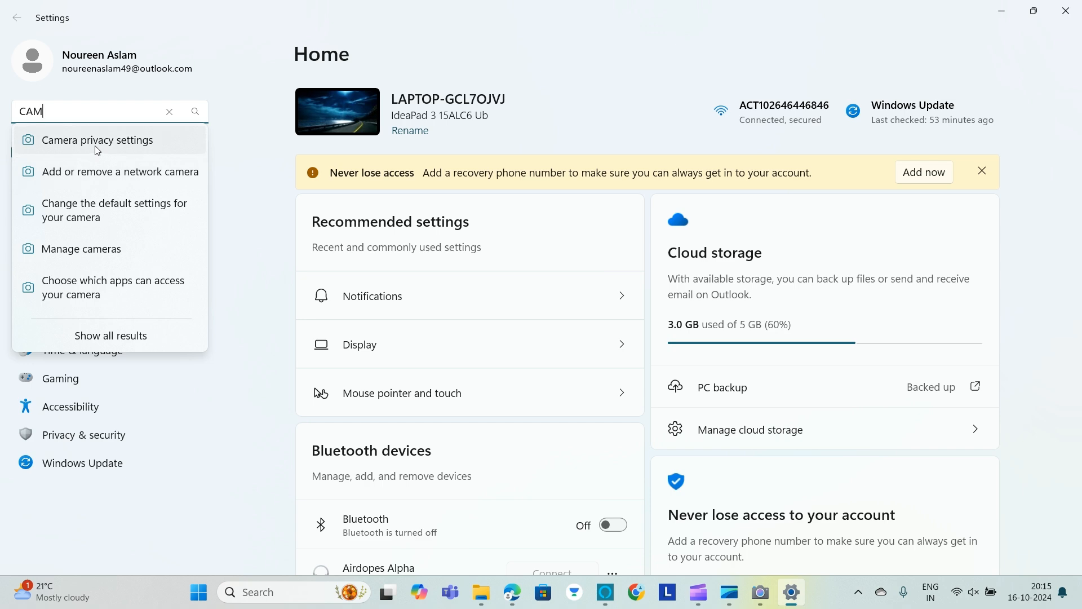
{"action": "left_click", "coordinate": [98, 139]}
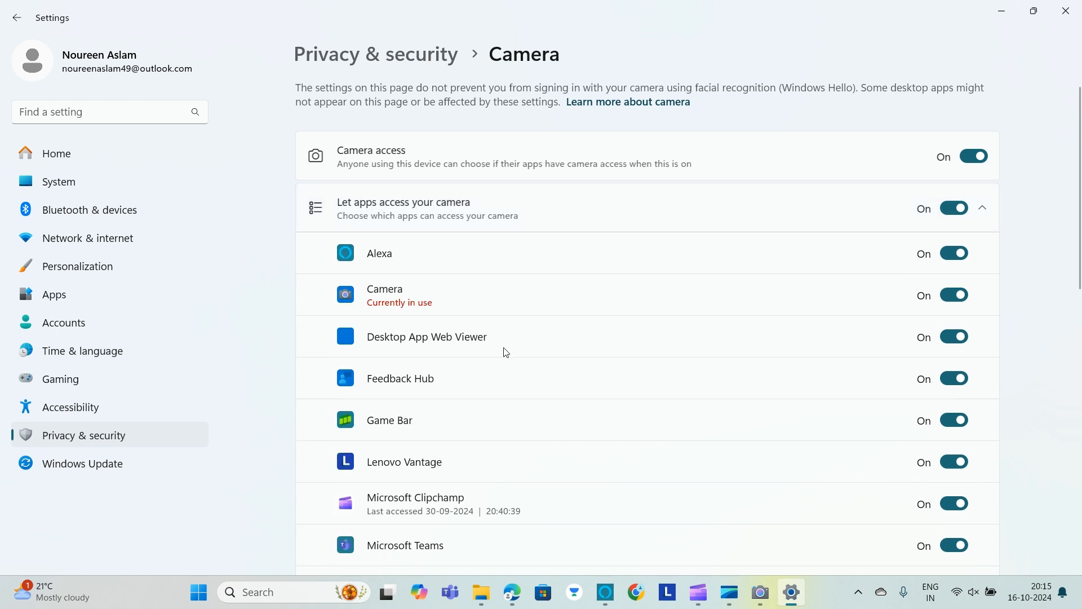
{"action": "mouse_move", "coordinate": [467, 359]}
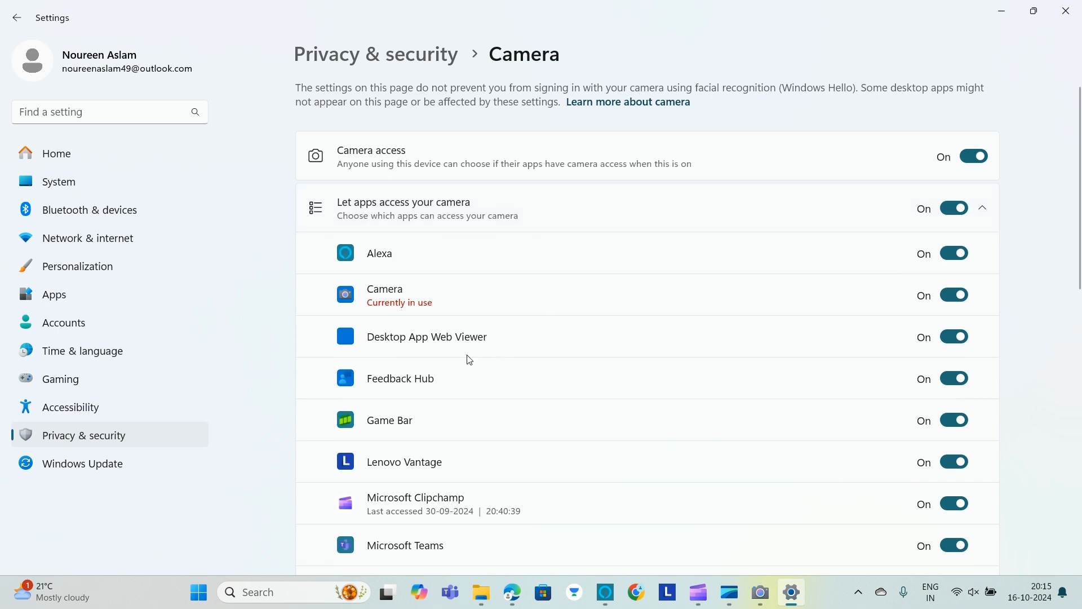
{"action": "scroll", "scroll_direction": "down", "scroll_amount": 3}
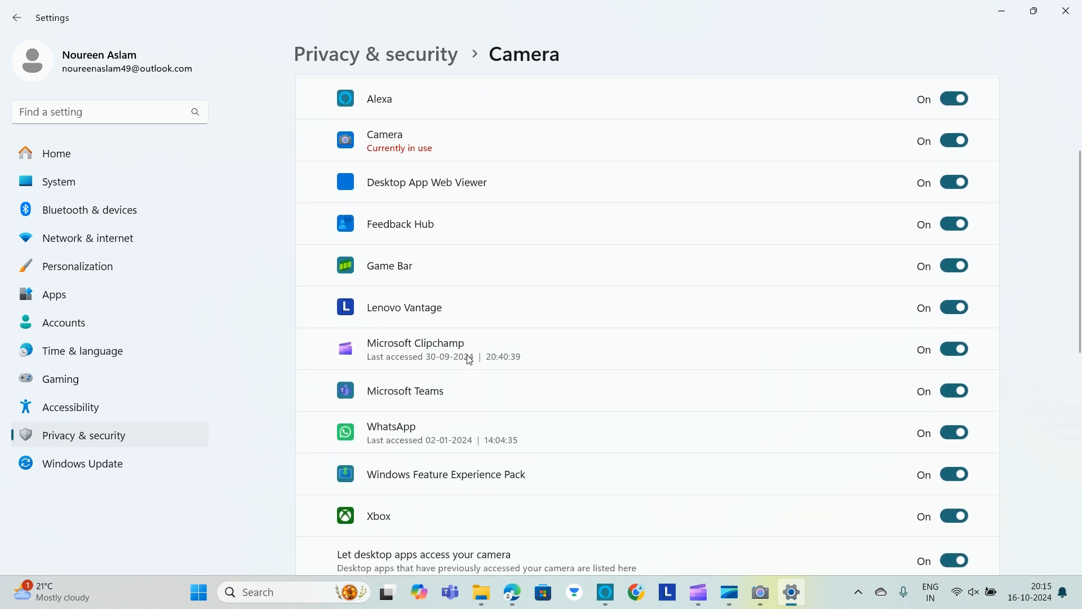
{"action": "scroll", "scroll_direction": "down", "scroll_amount": 3}
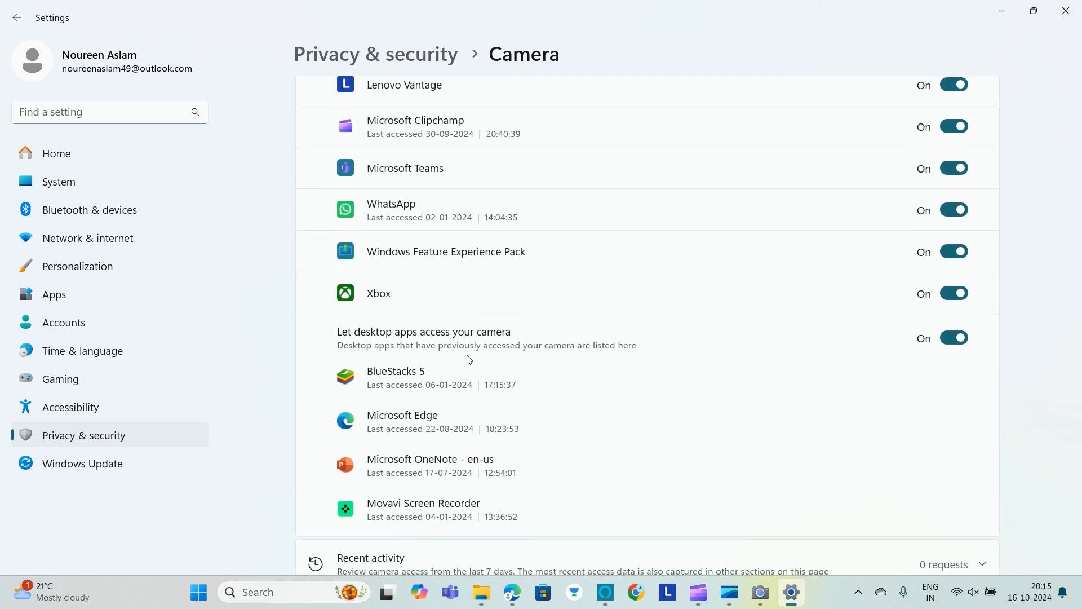
{"action": "scroll", "scroll_direction": "down", "scroll_amount": 3}
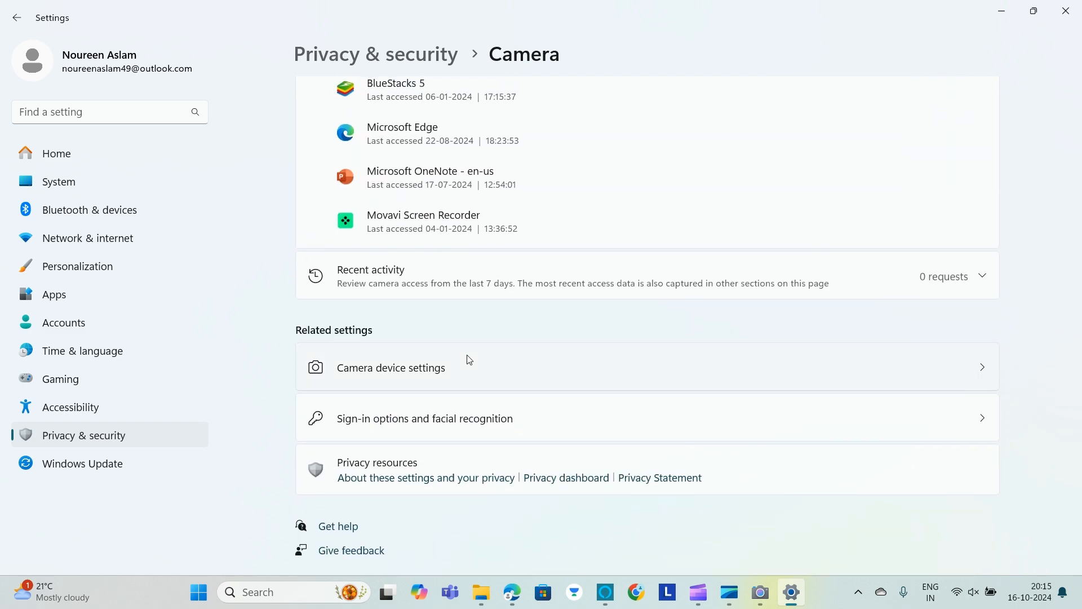
{"action": "scroll", "scroll_direction": "up", "scroll_amount": 3}
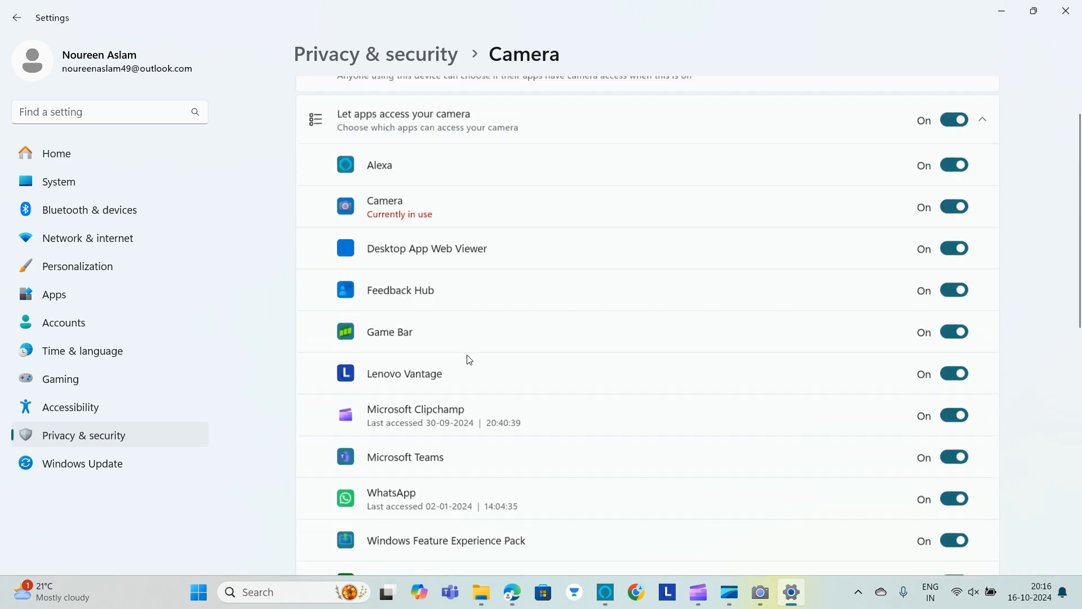
{"action": "scroll", "scroll_direction": "up", "scroll_amount": 3}
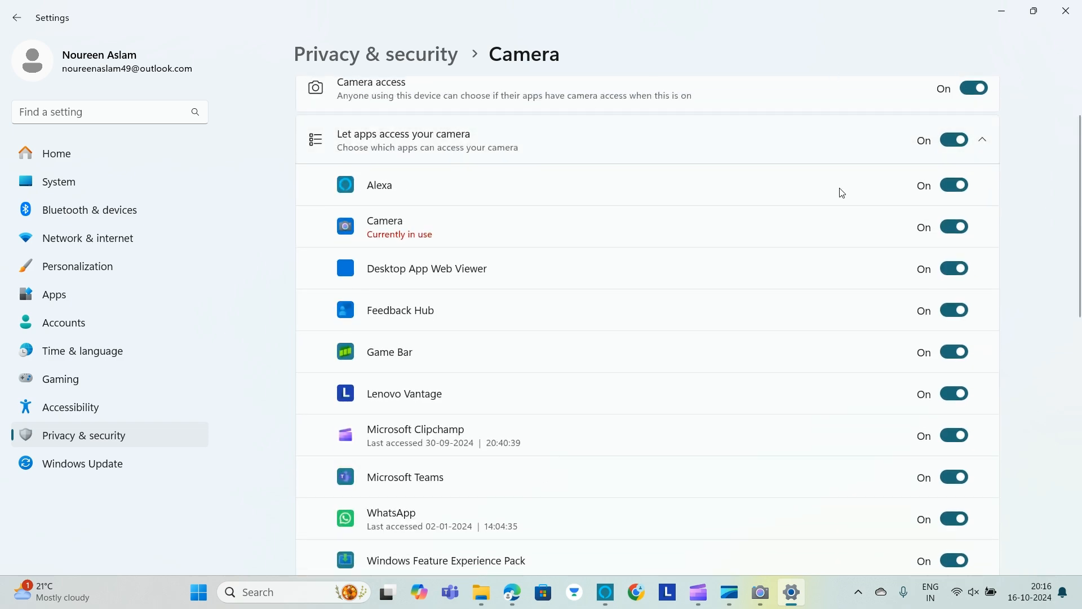
{"action": "scroll", "scroll_direction": "up", "scroll_amount": 3}
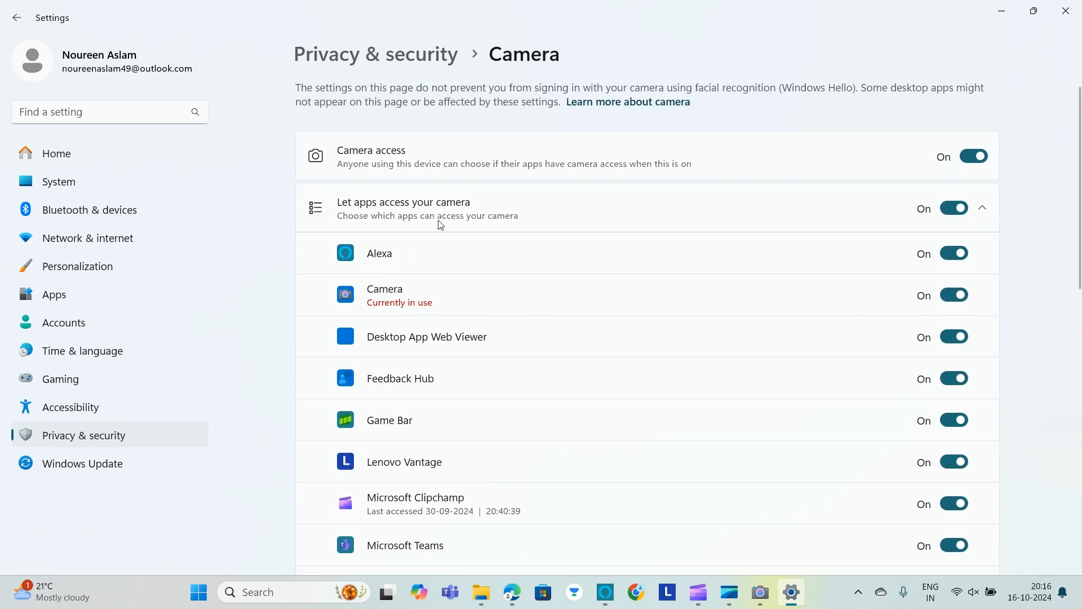
{"action": "left_click", "coordinate": [953, 252]}
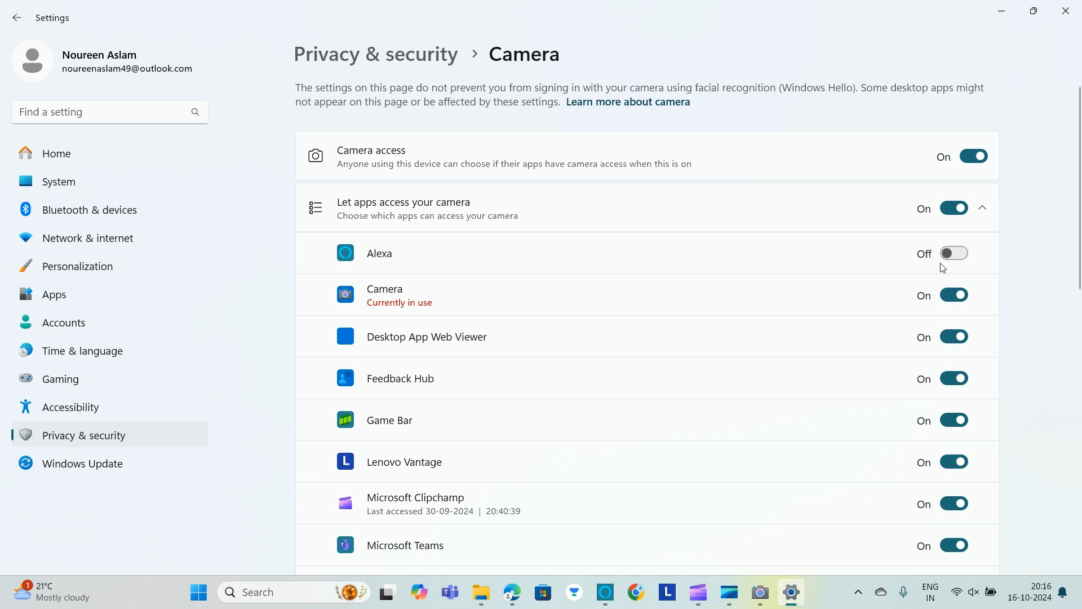
{"action": "scroll", "scroll_direction": "down", "scroll_amount": 3}
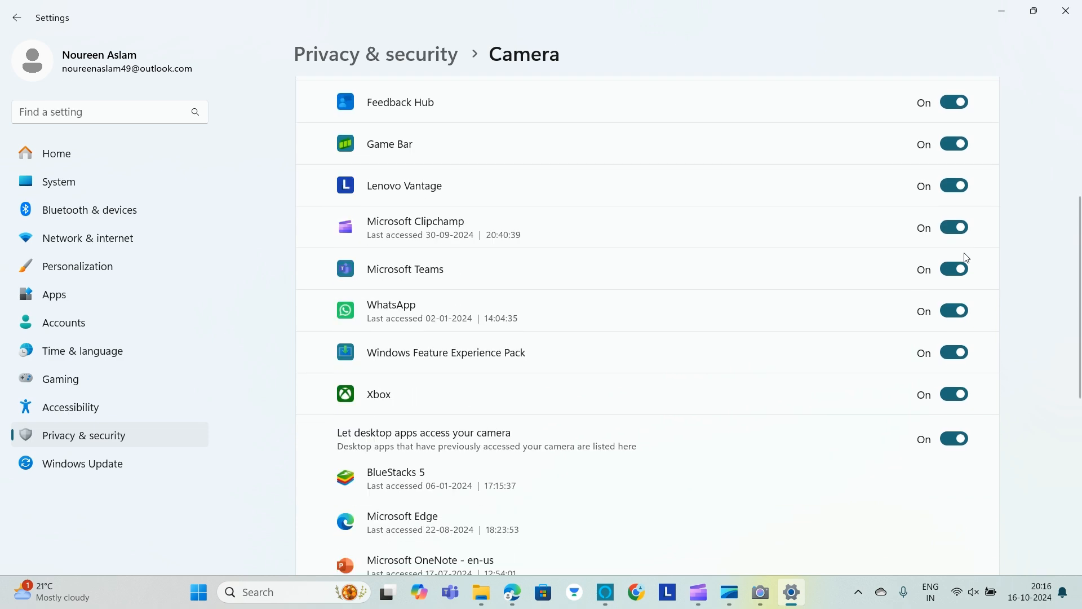
{"action": "scroll", "scroll_direction": "down", "scroll_amount": 3}
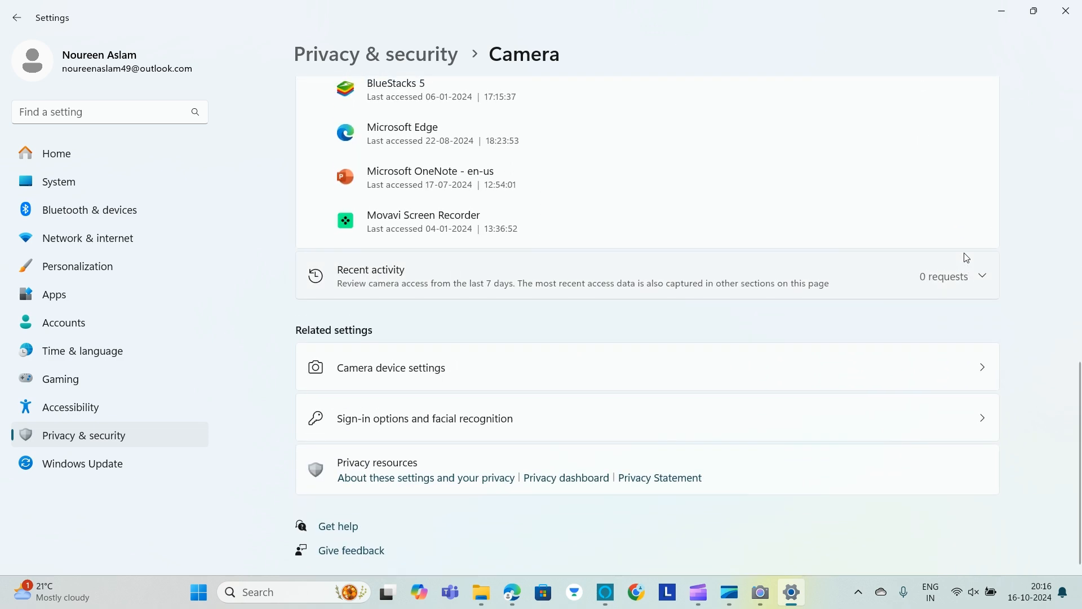
{"action": "scroll", "scroll_direction": "up", "scroll_amount": 3}
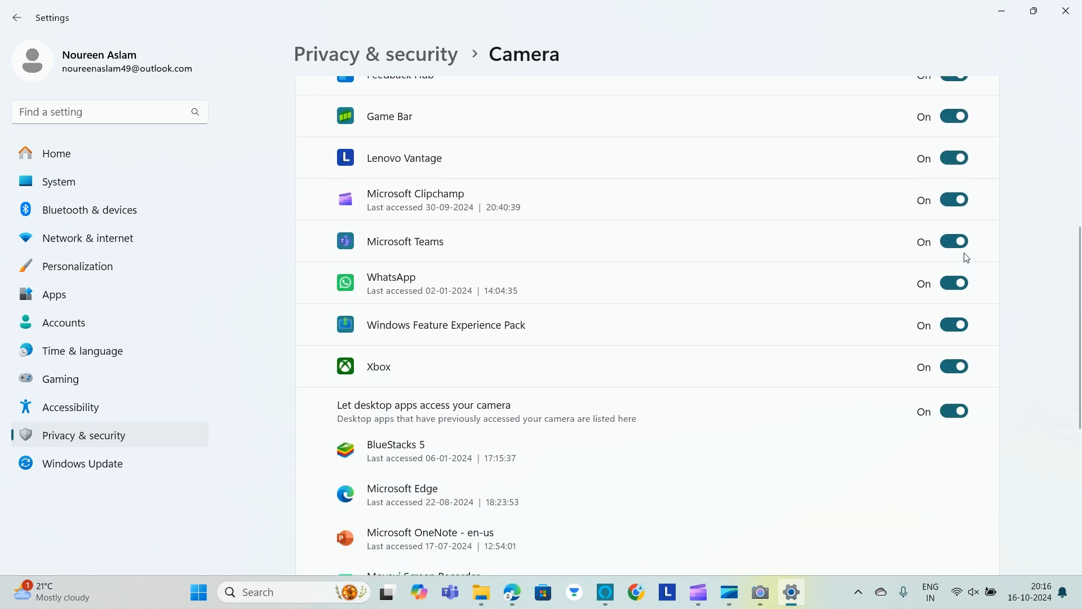
{"action": "scroll", "scroll_direction": "up", "scroll_amount": 3}
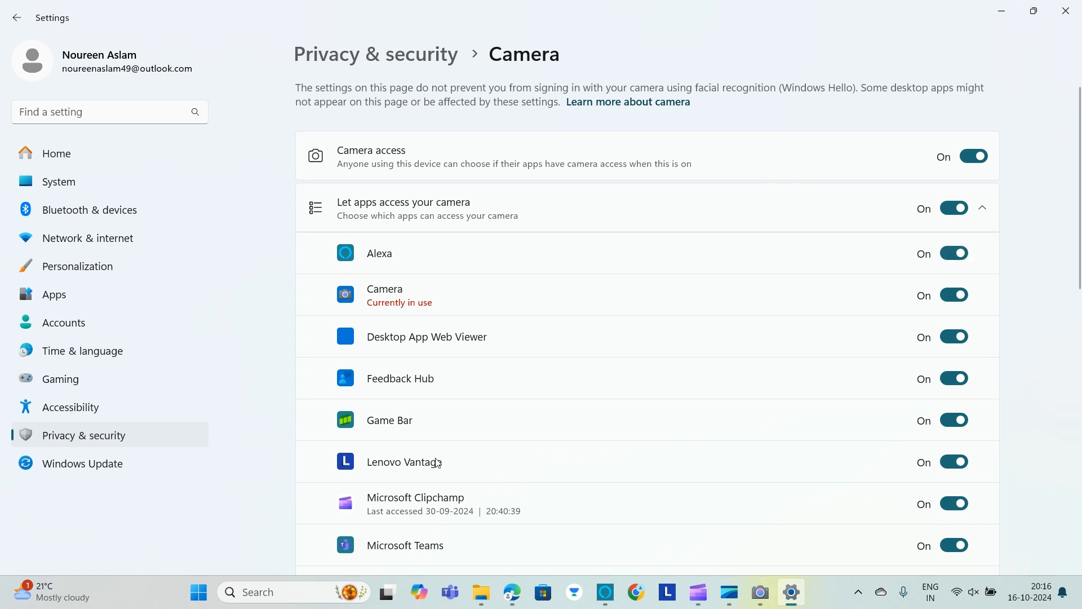
{"action": "mouse_move", "coordinate": [587, 439]}
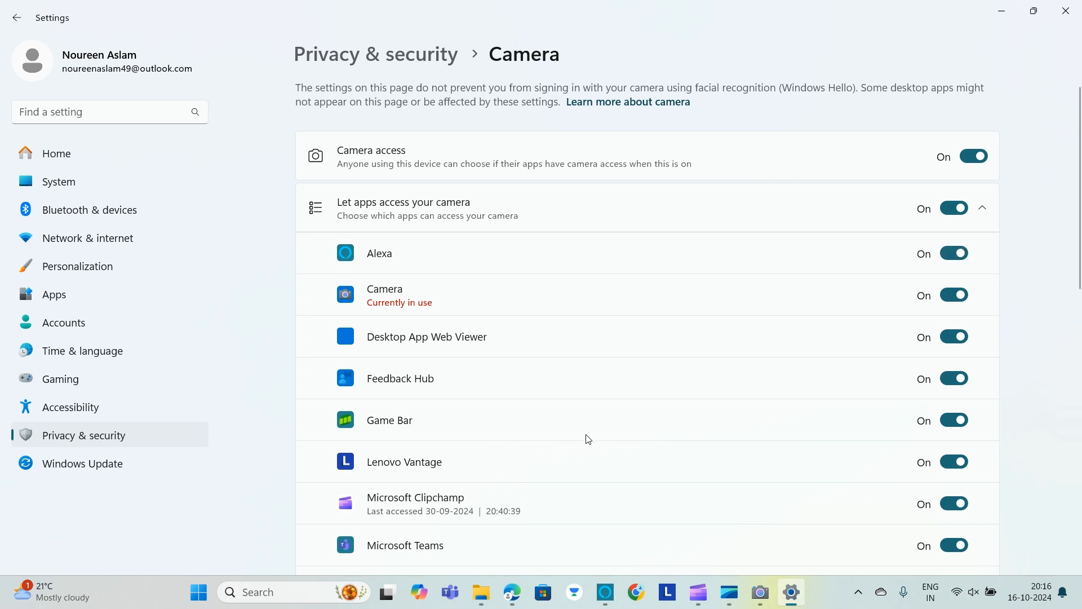
{"action": "mouse_move", "coordinate": [618, 456]}
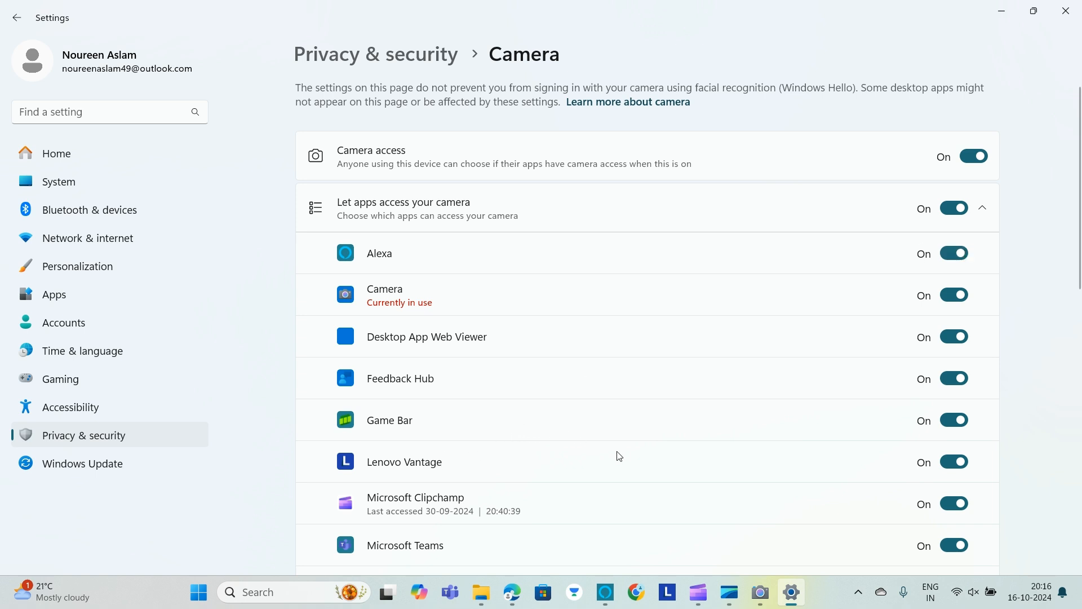